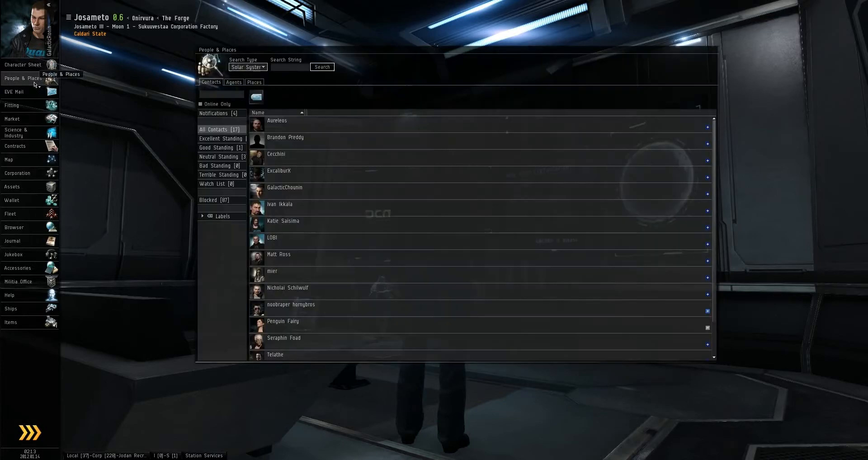
mouse_move(155, 98)
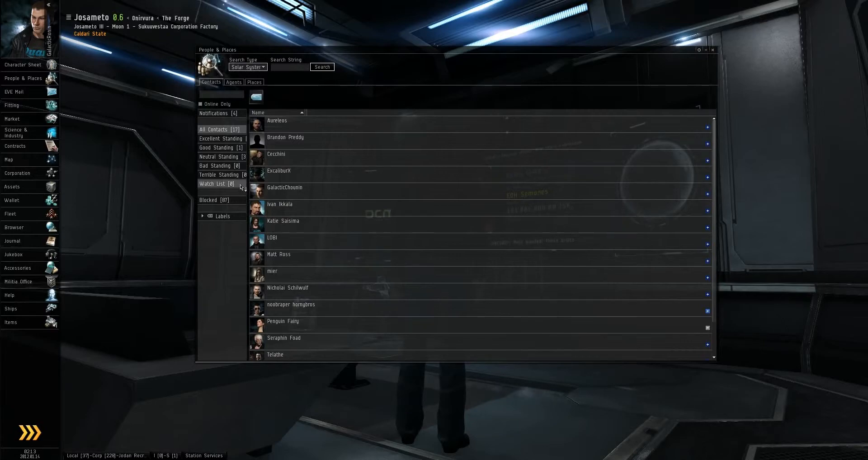
Step: Check the watch list, blocked contacts and contact notifications, then return to all contacts
left_click(215, 183)
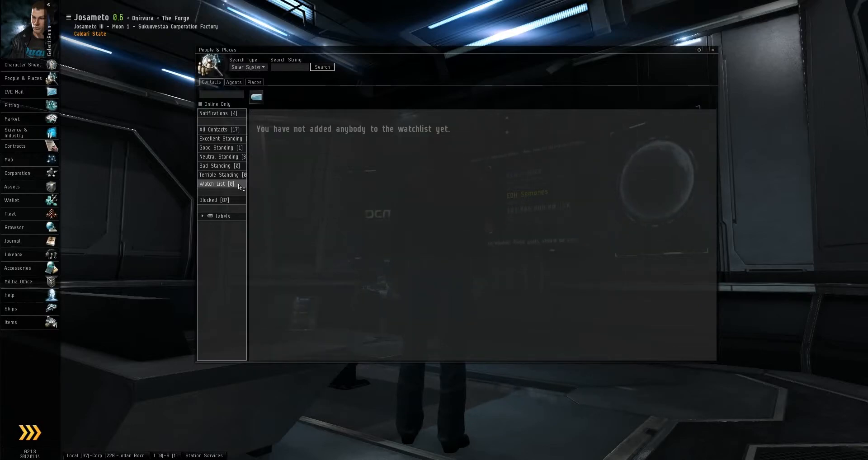
mouse_move(313, 169)
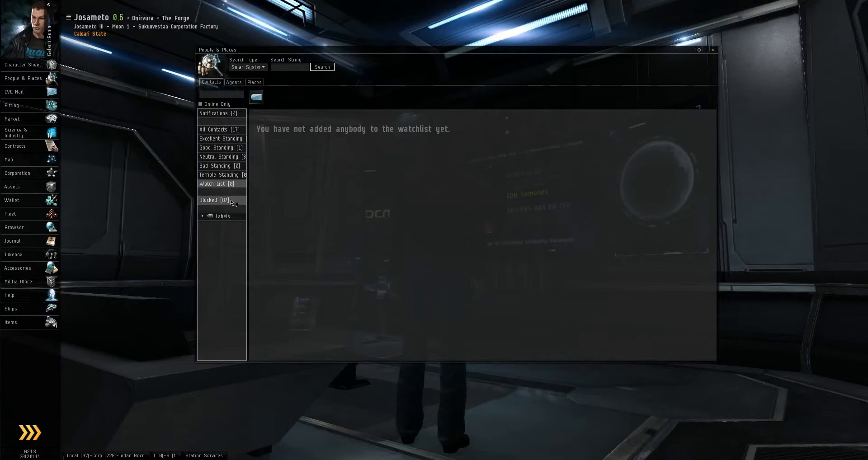
left_click(214, 200)
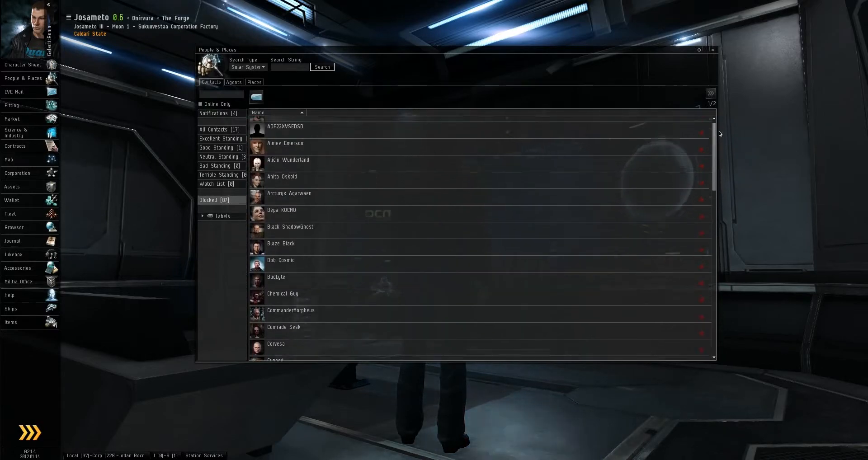
scroll("up", 3)
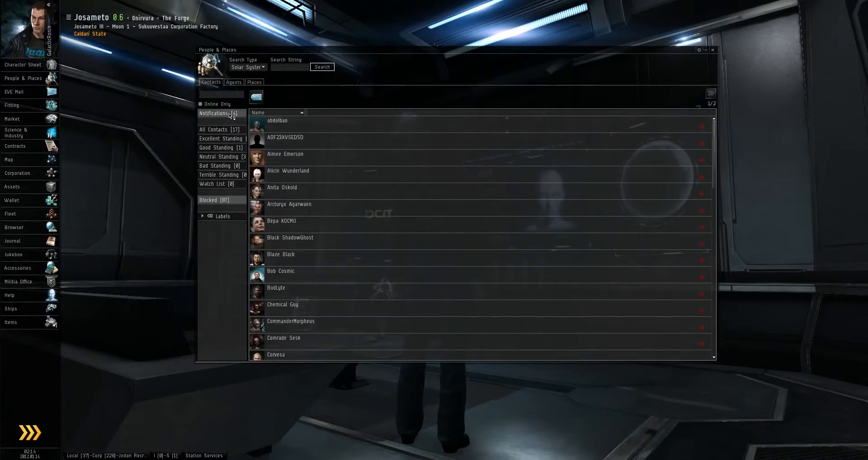
left_click(214, 113)
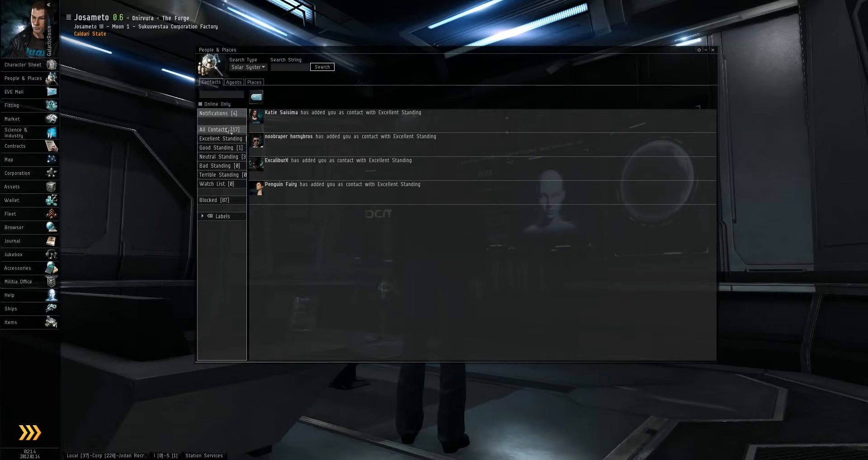
left_click(216, 129)
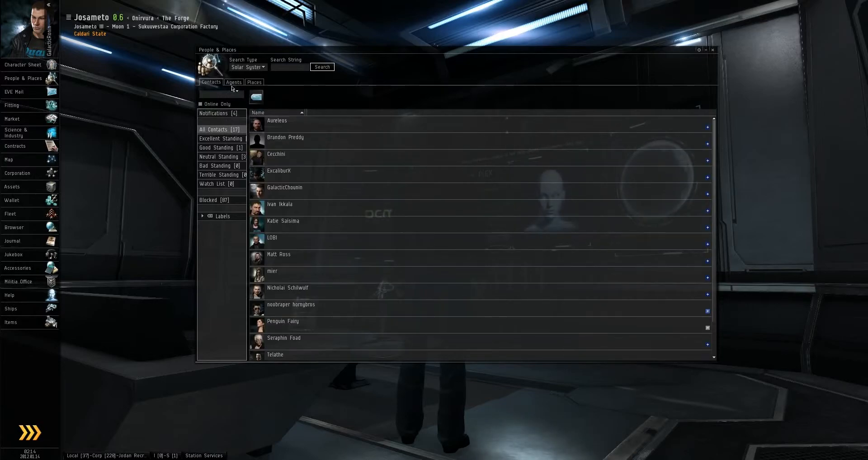
Step: Expand All Agents and scroll through every agent before showing the saved places
left_click(233, 82)
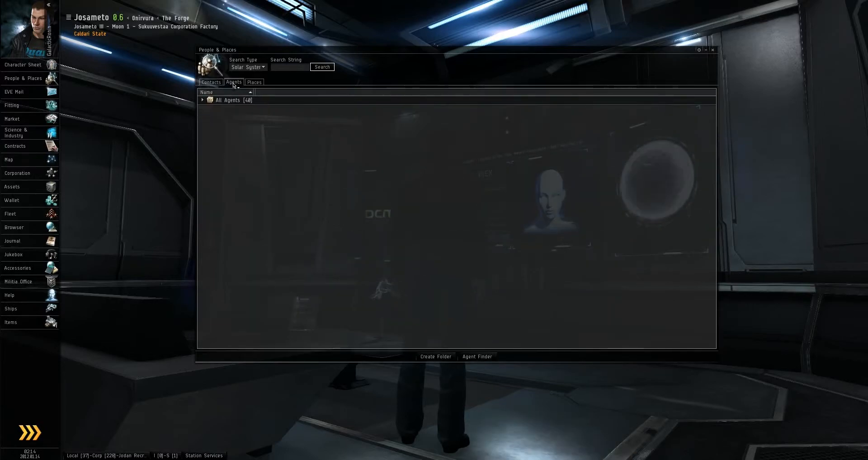
left_click(203, 101)
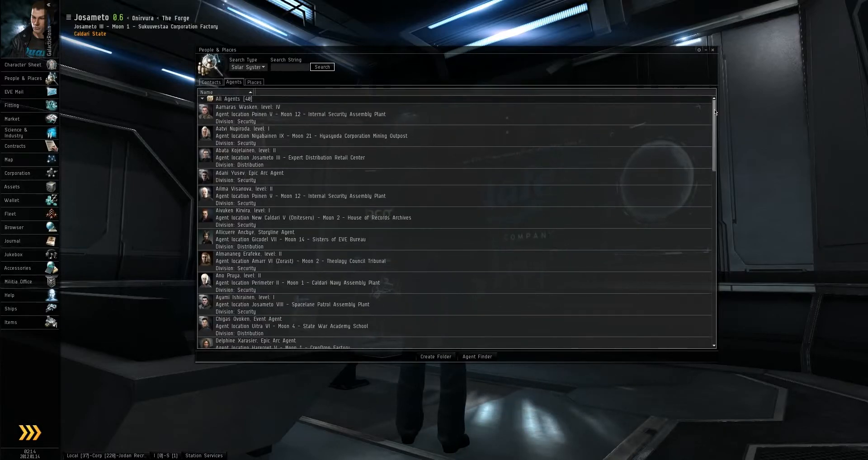
scroll("down", 3)
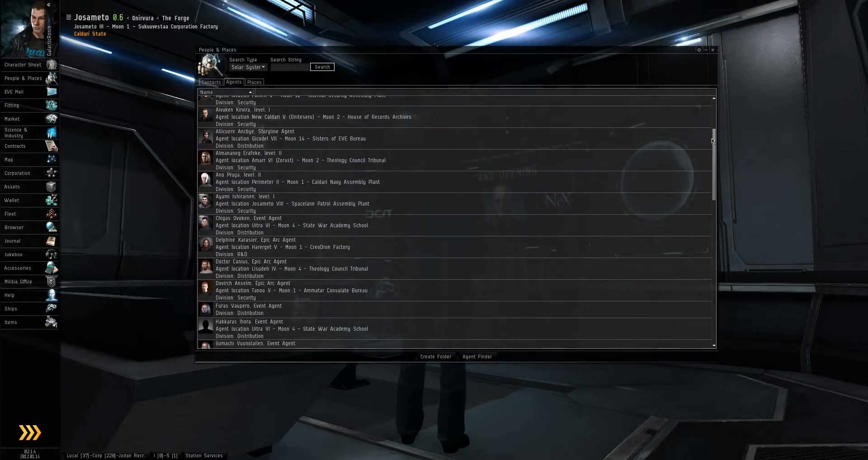
scroll("down", 3)
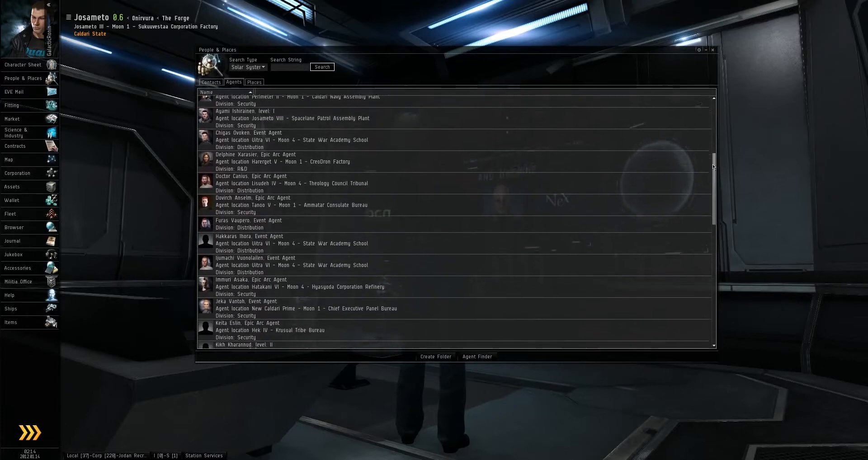
scroll("down", 3)
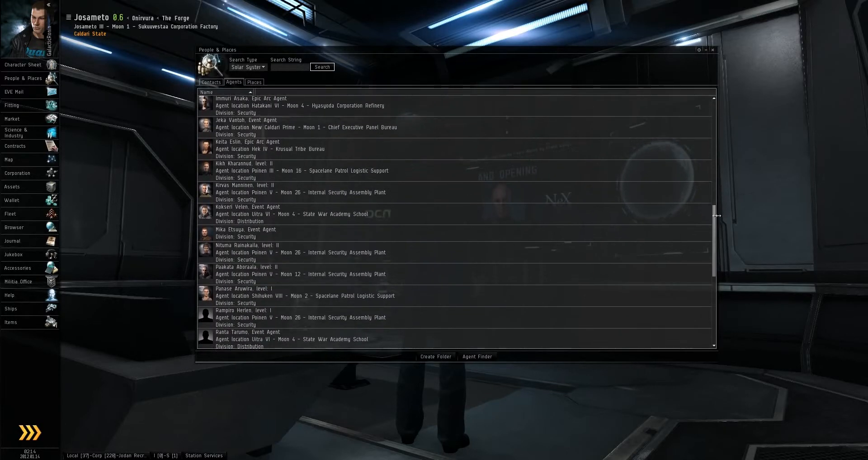
scroll("down", 3)
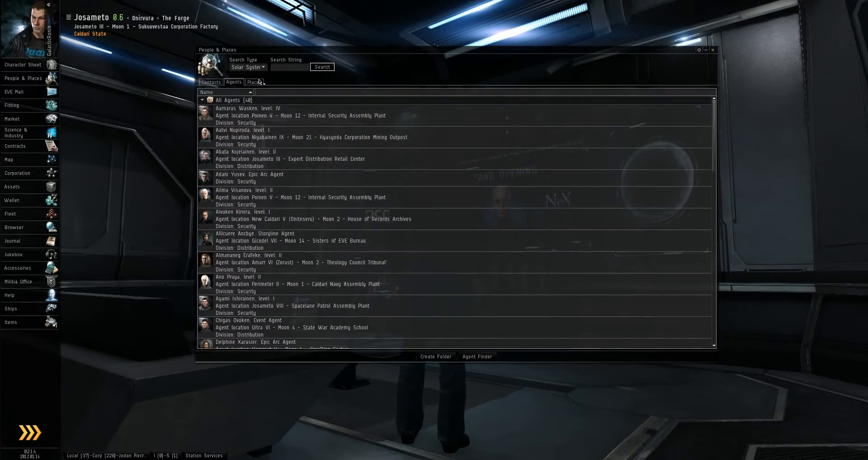
left_click(255, 82)
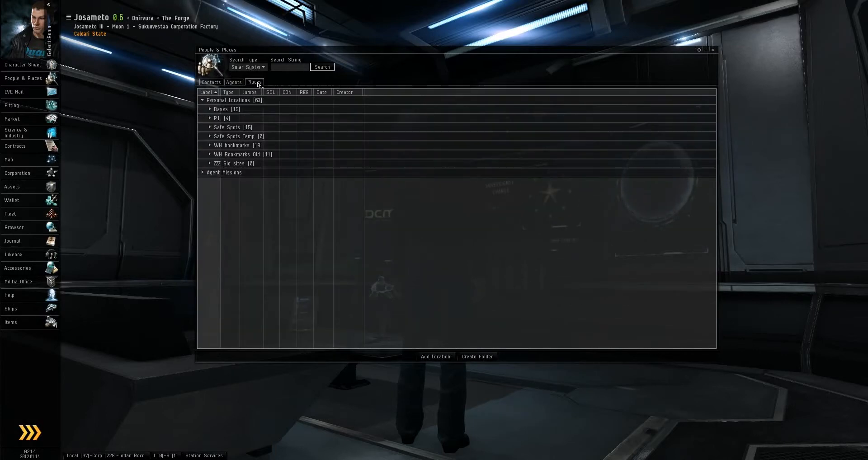
Step: Check that Agent Missions is empty and review Personal Locations, leaving both folders collapsed
left_click(202, 100)
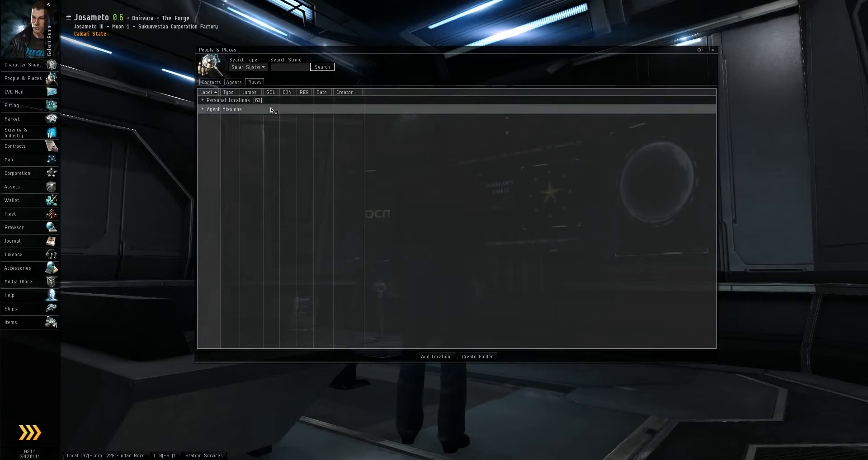
mouse_move(212, 127)
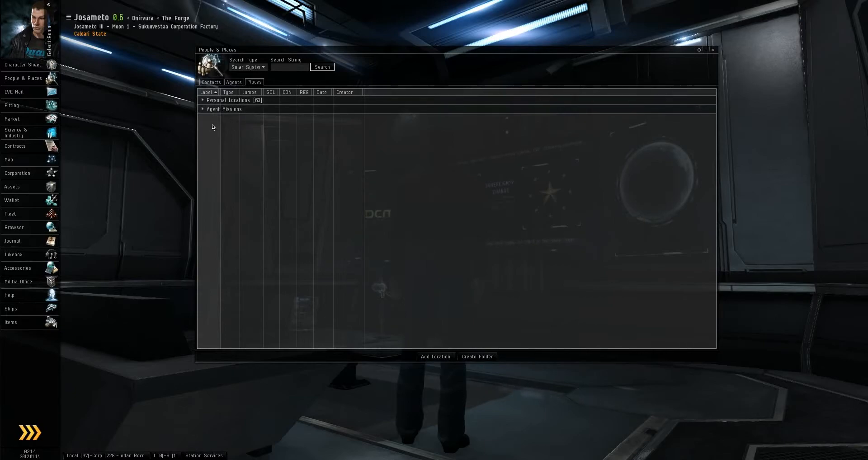
mouse_move(250, 124)
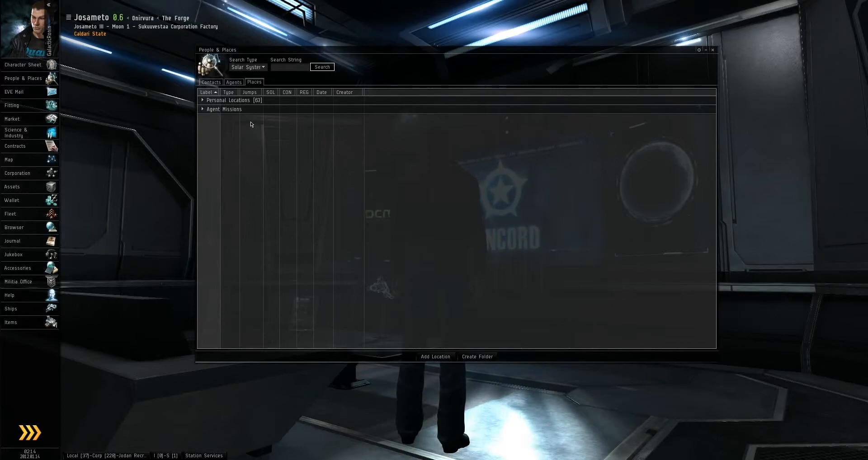
left_click(225, 109)
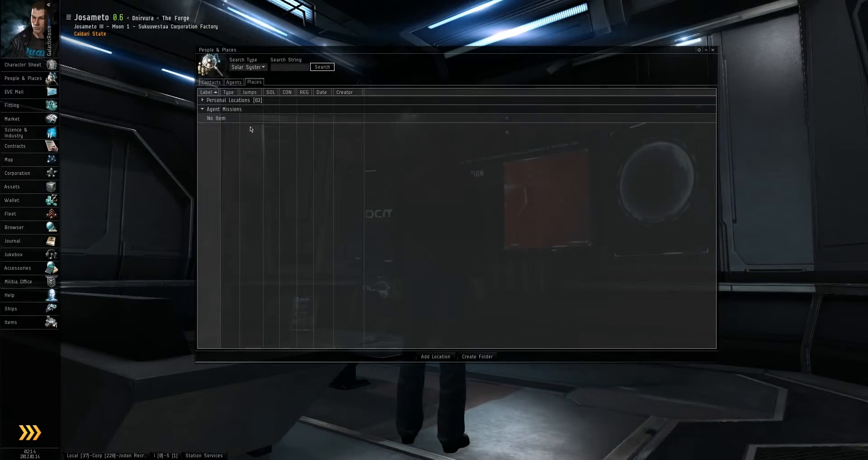
mouse_move(254, 130)
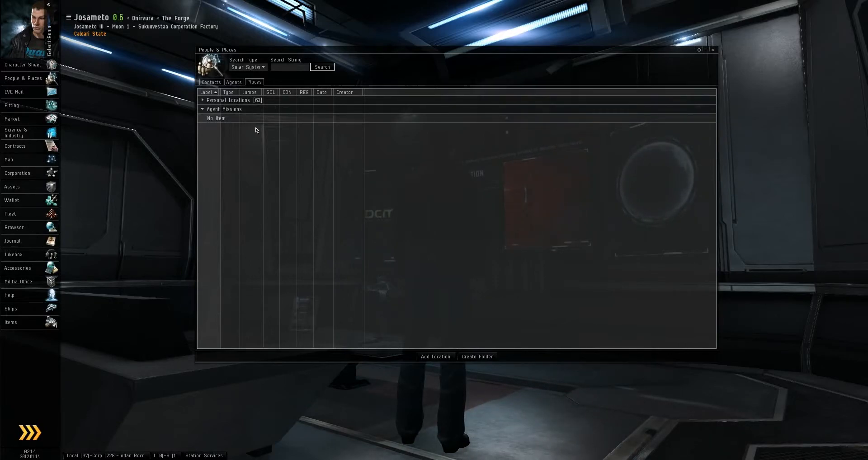
left_click(203, 109)
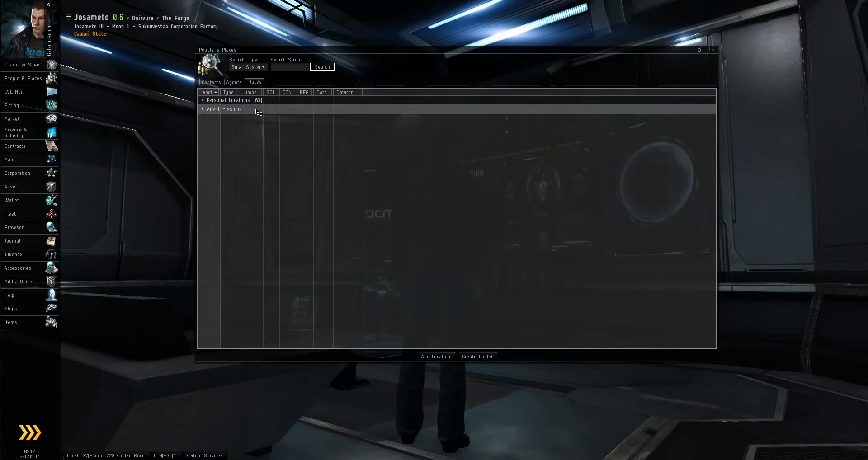
left_click(202, 101)
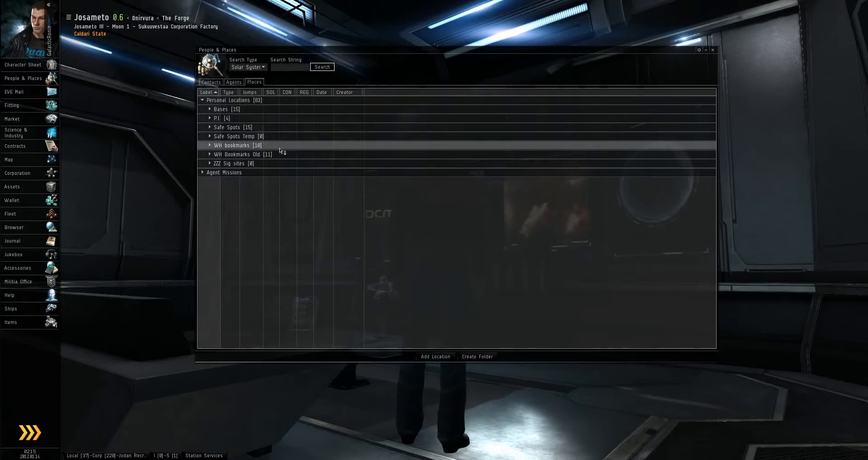
mouse_move(371, 69)
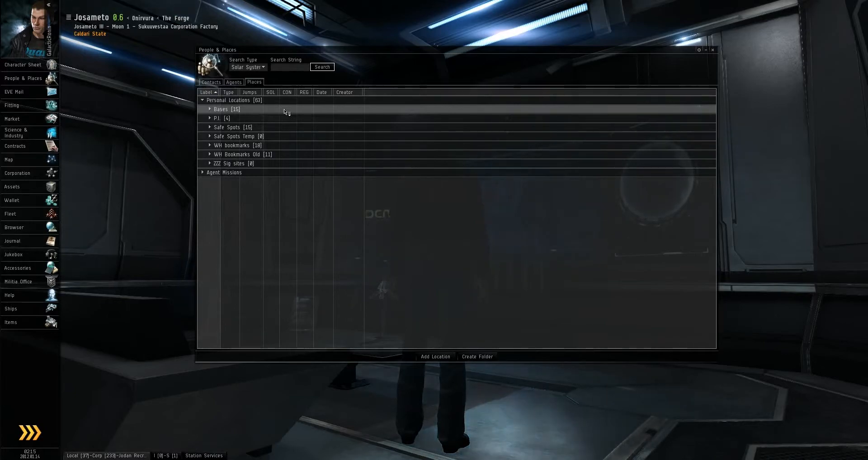
left_click(202, 100)
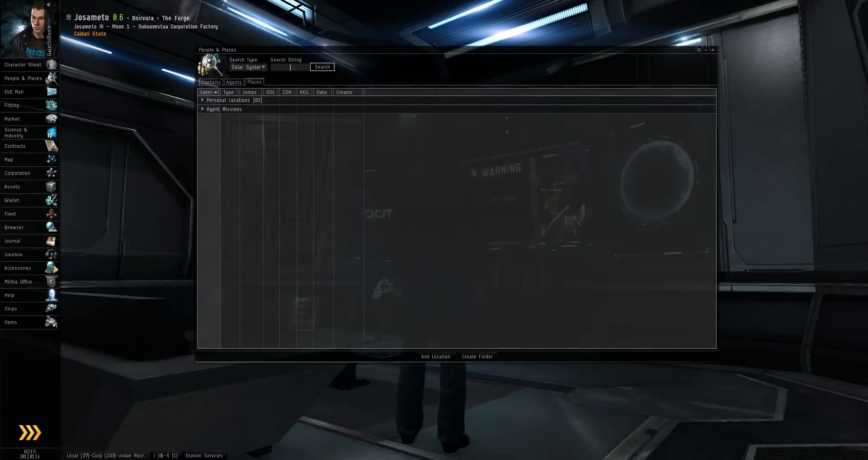
left_click(247, 67)
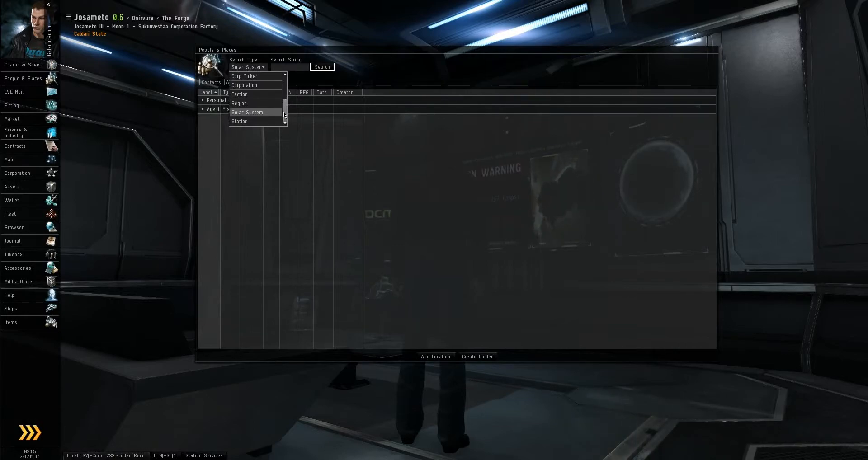
scroll("up", 3)
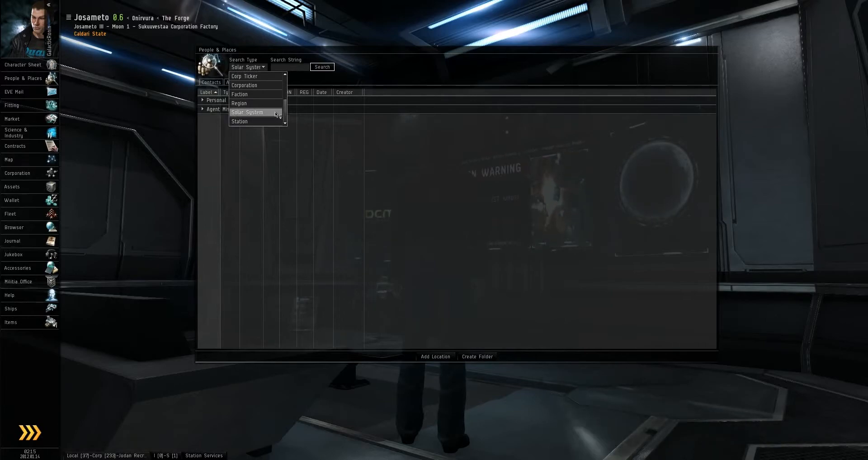
left_click(247, 113)
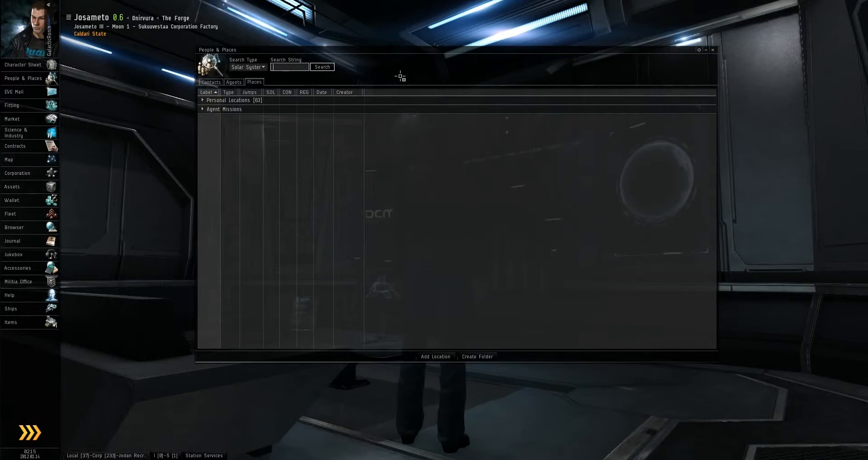
Step: Search solar systems for 'Jita' and open the context menu on the single result
type("Jita")
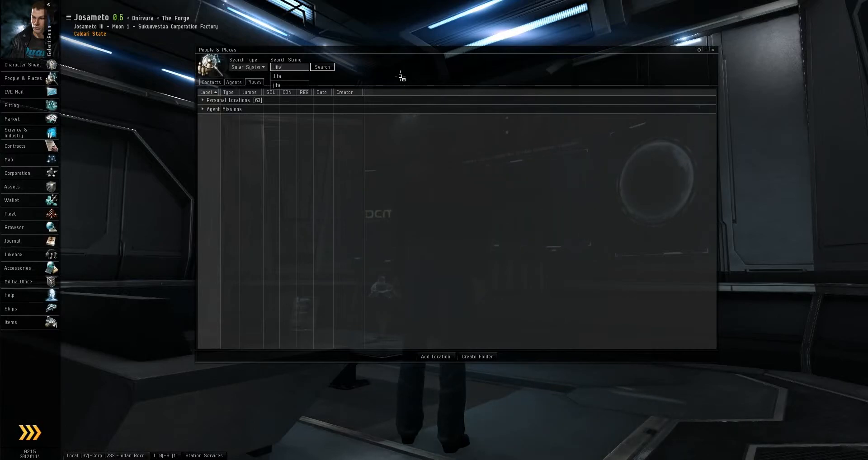
left_click(321, 67)
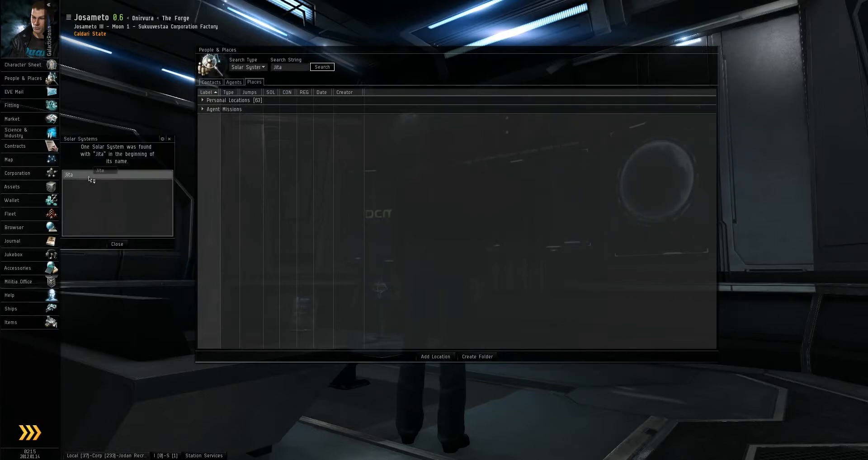
right_click(69, 174)
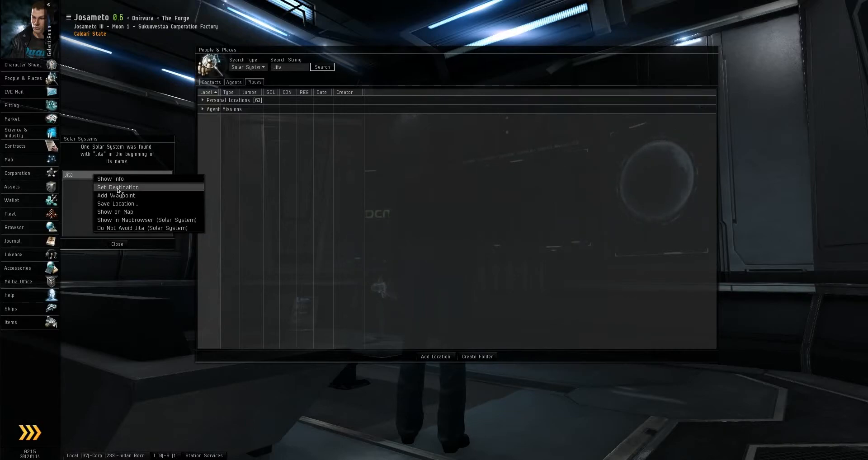
mouse_move(115, 211)
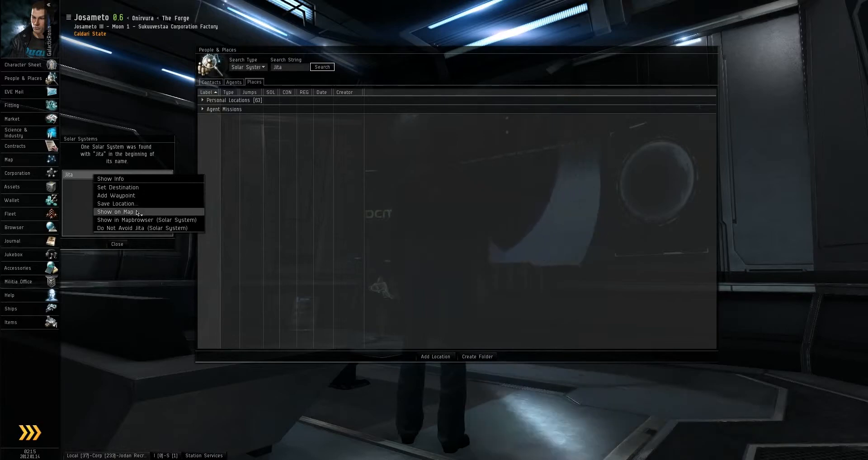